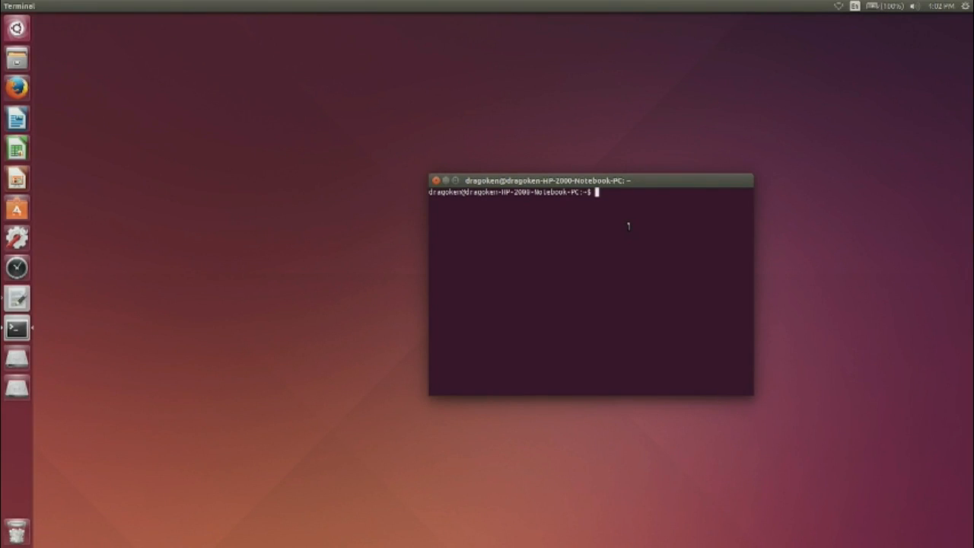
- Become root with sudo su, then start monitor mode on wlan1 with airmon-ng
text(sudo su)
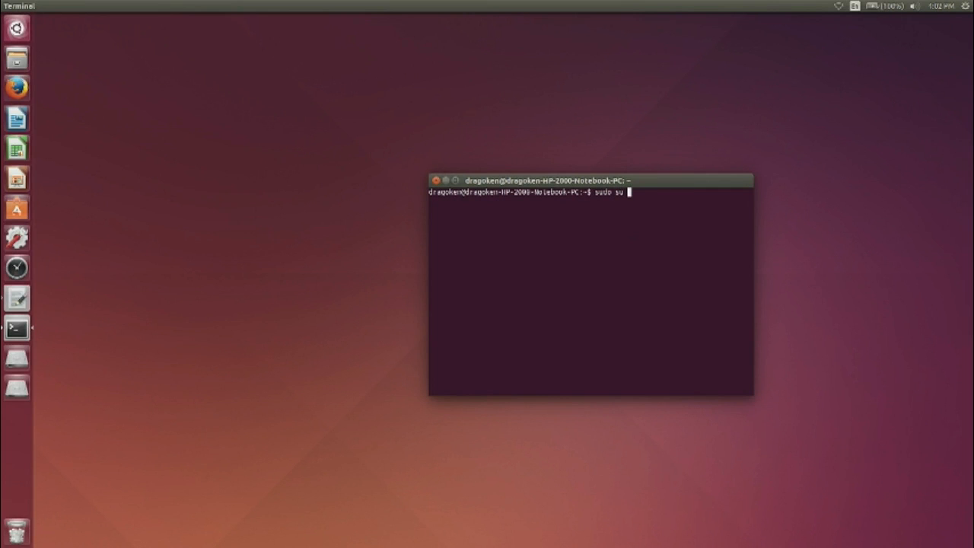
key(Return)
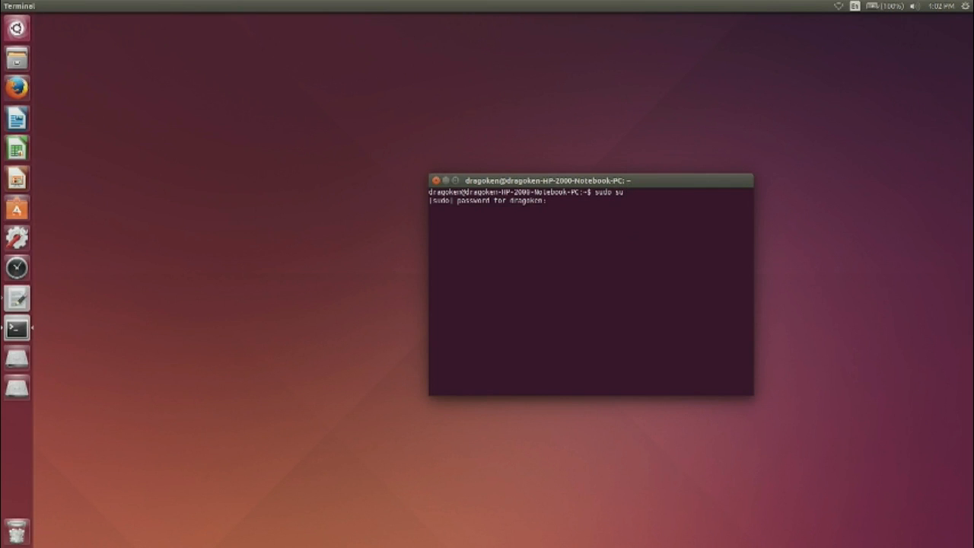
key(Return)
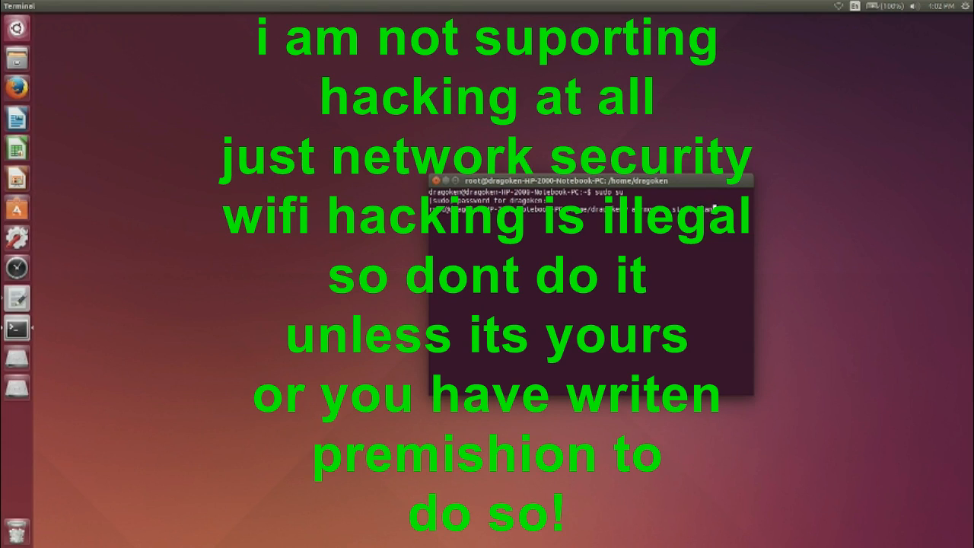
key(Return)
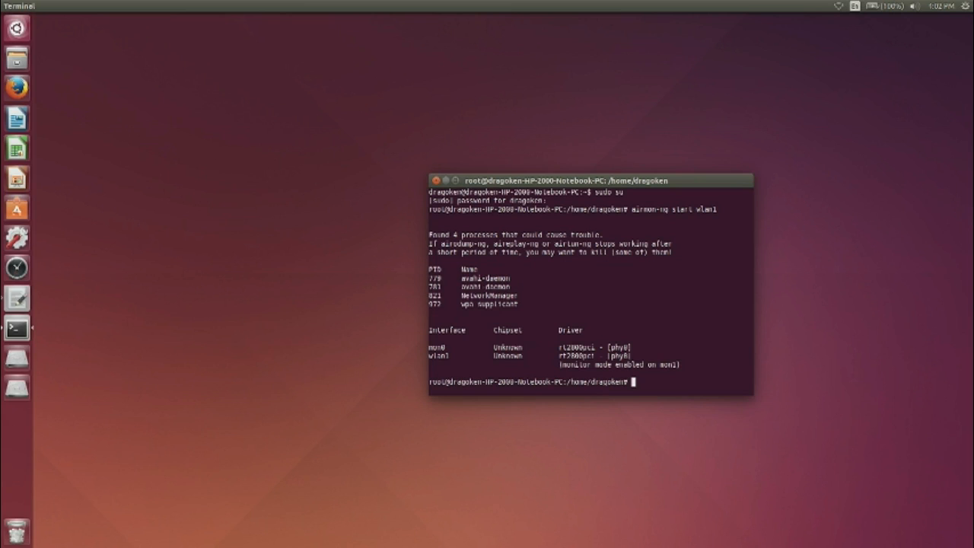
- Run airodump-ng on mon0 to list nearby access points and their stations
text(airodump-)
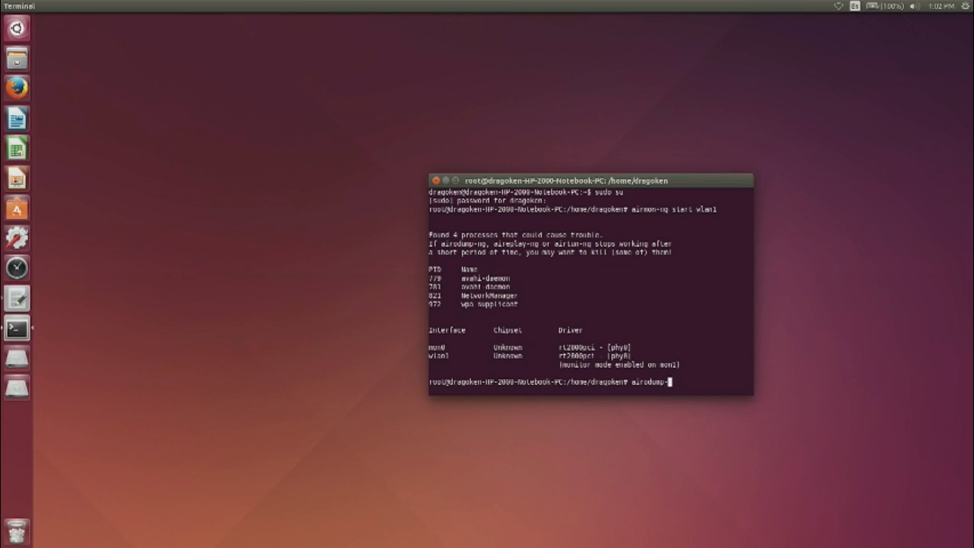
text(ng)
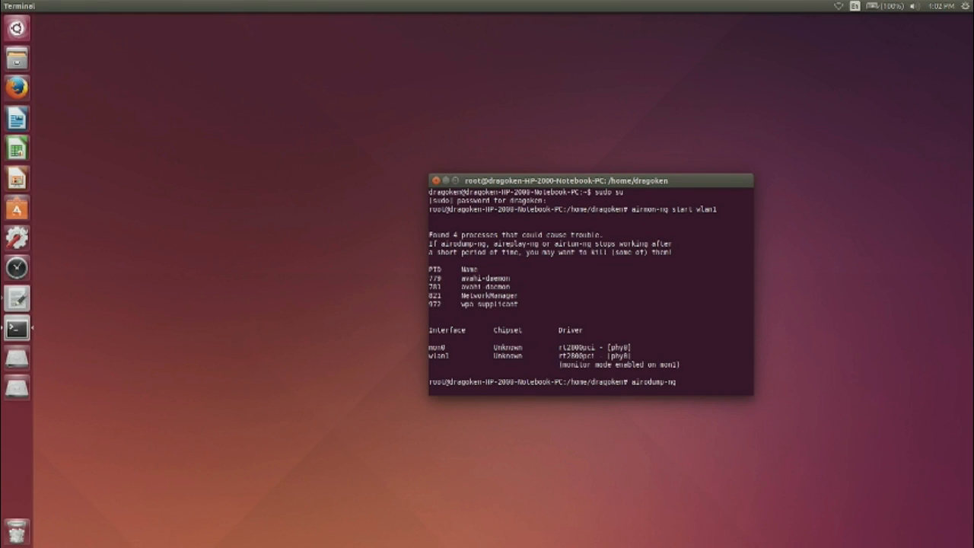
text(mon0)
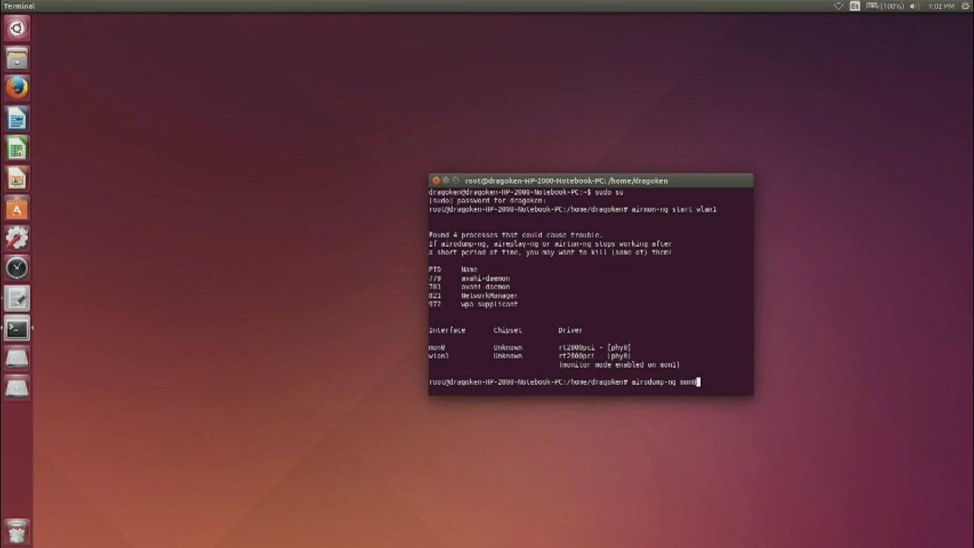
key(Return)
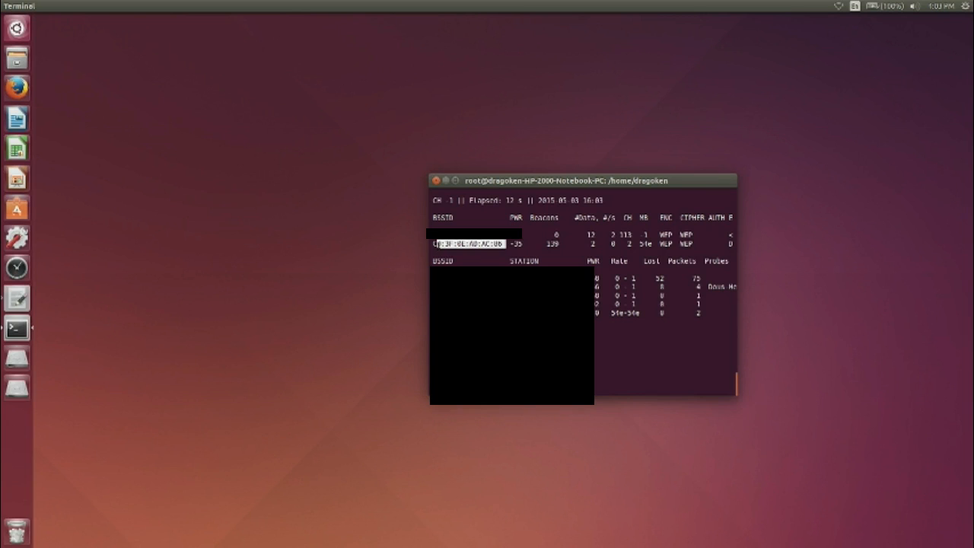
right_click(472, 243)
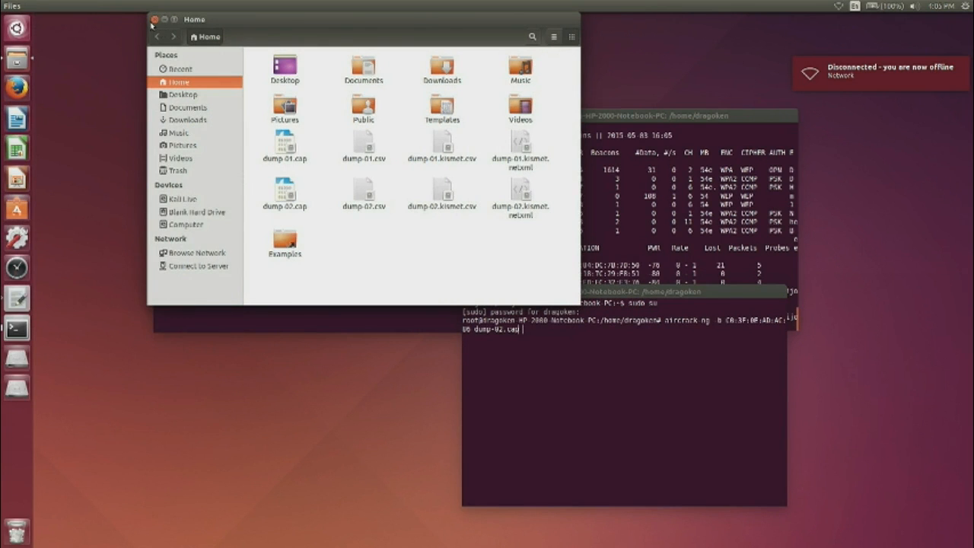
- Close the file browser after checking the dump capture files in Home
click(154, 19)
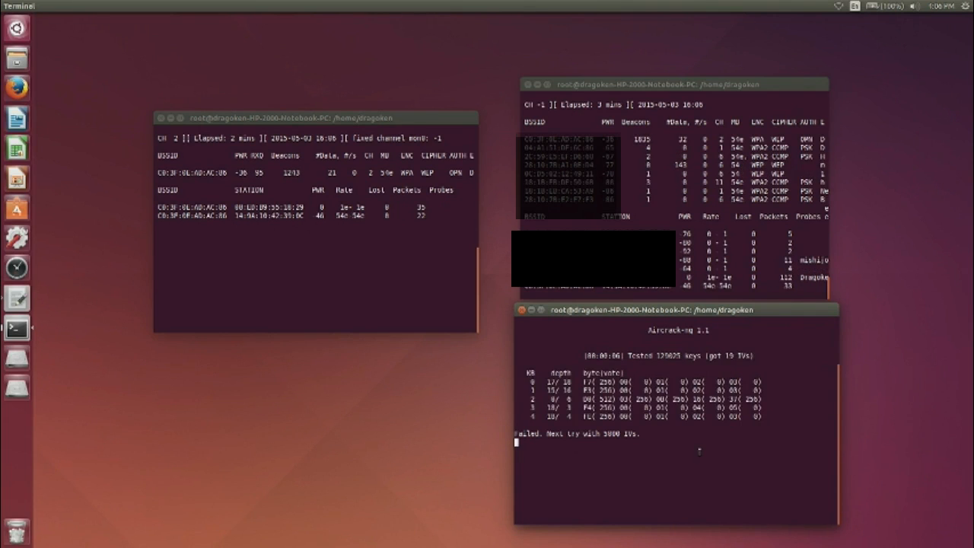
mouse_move(350, 435)
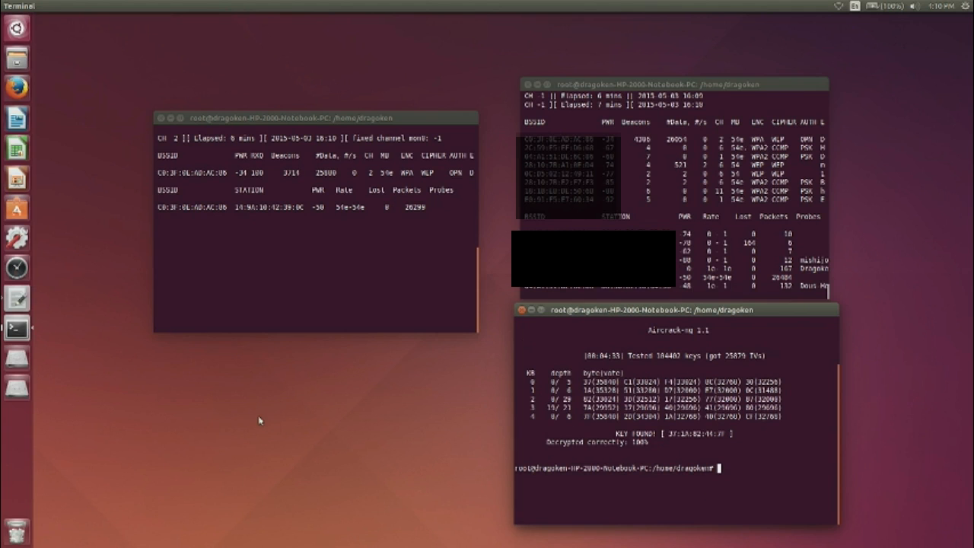
- Create an empty document on the desktop, open it in gedit and note the KEY FOUND value
right_click(259, 420)
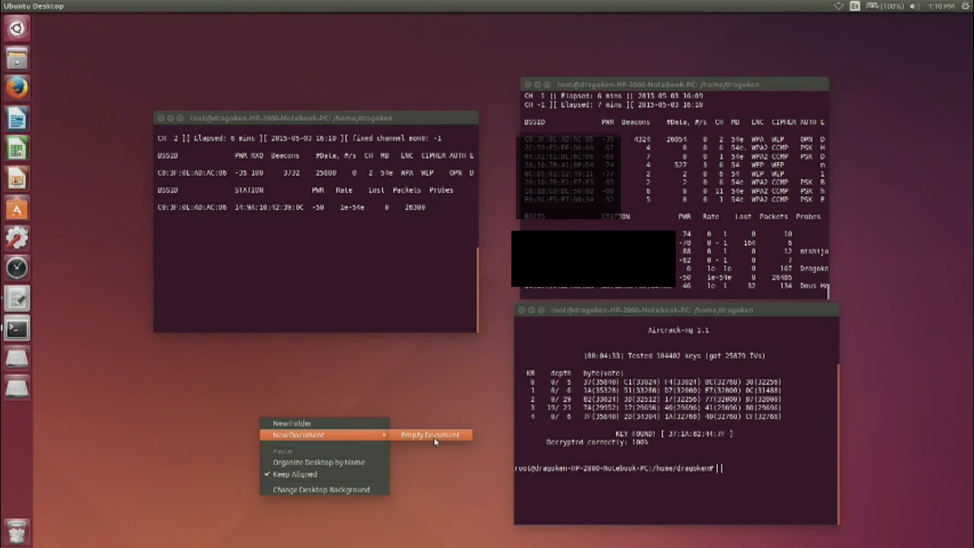
click(432, 435)
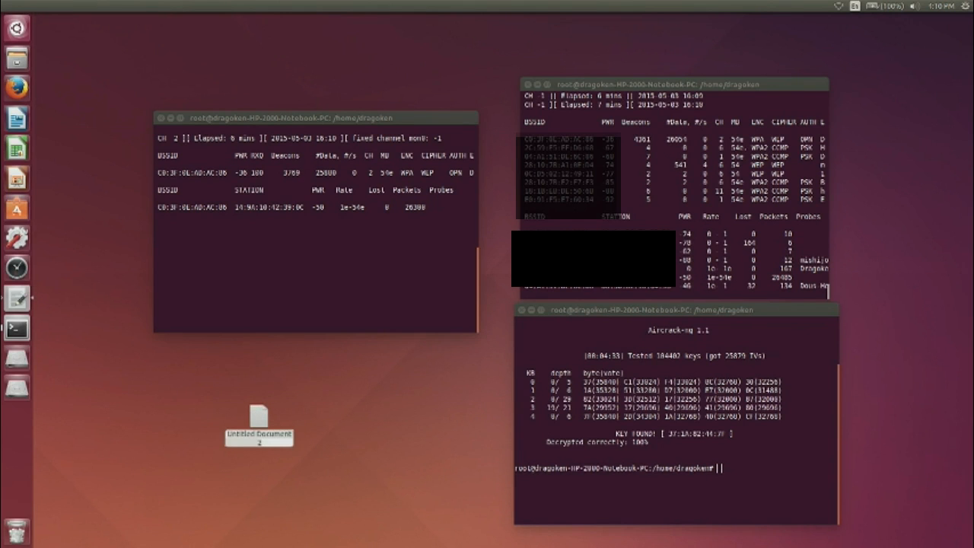
double_click(258, 418)
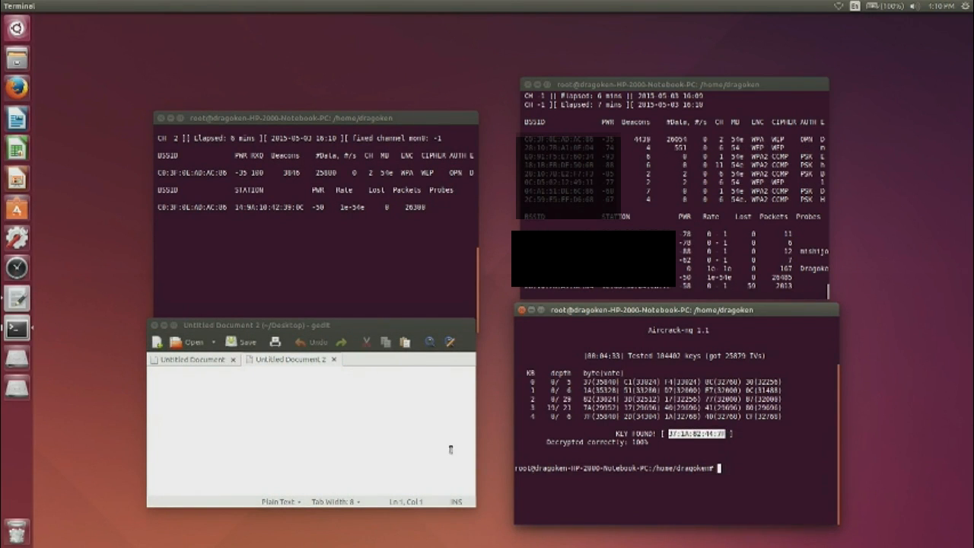
click(390, 420)
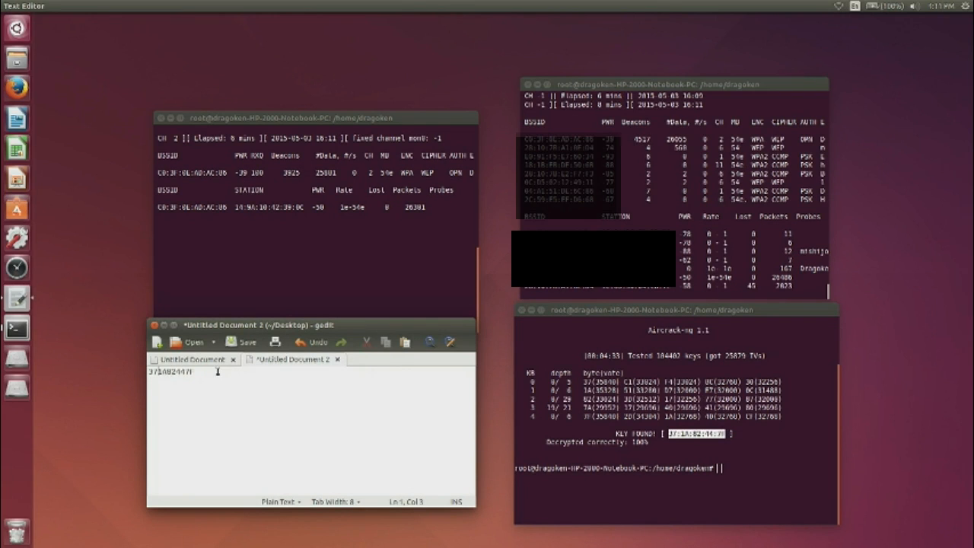
triple_click(171, 371)
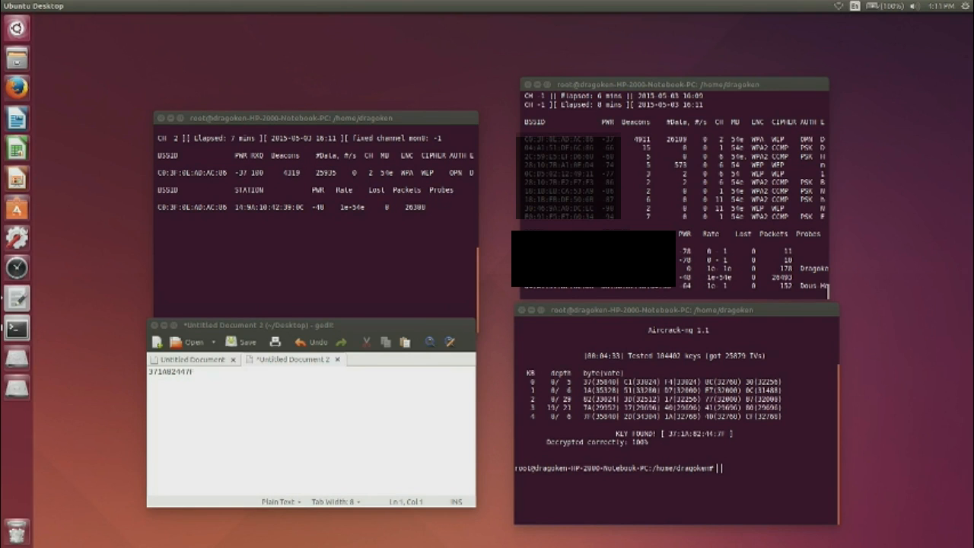
click(15, 87)
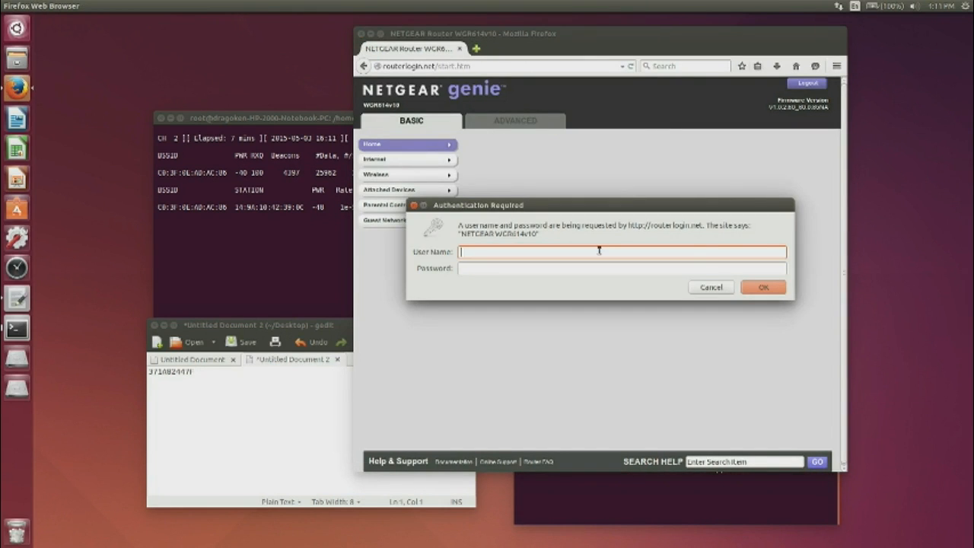
text(admin)
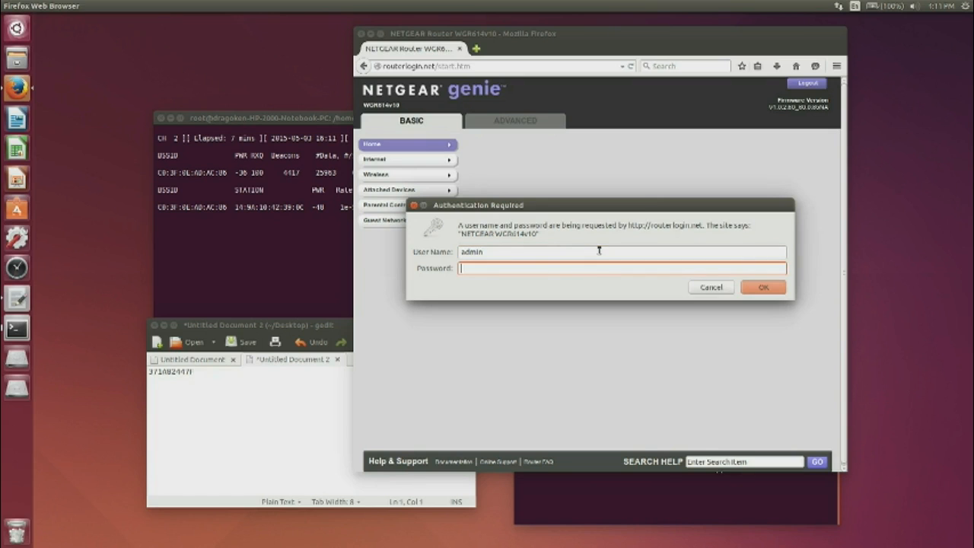
text(password)
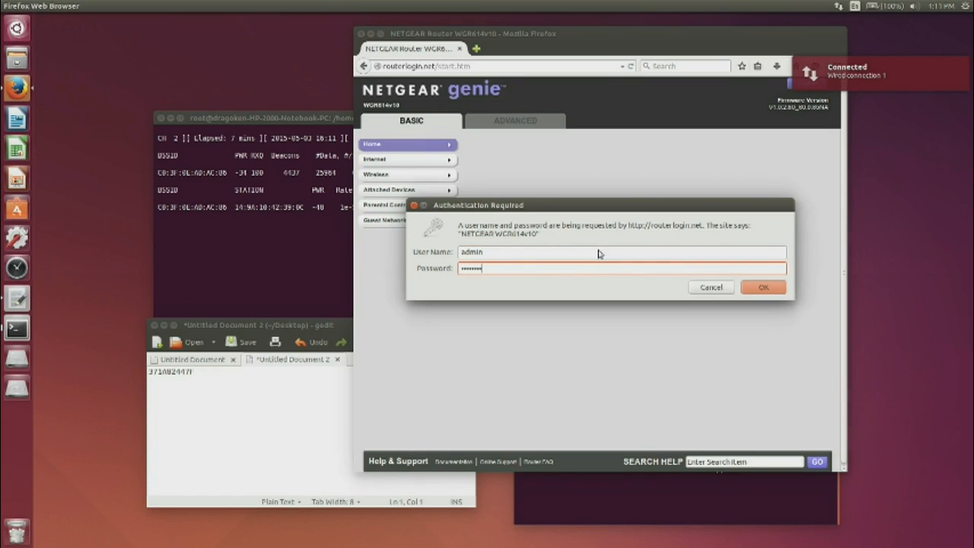
click(762, 286)
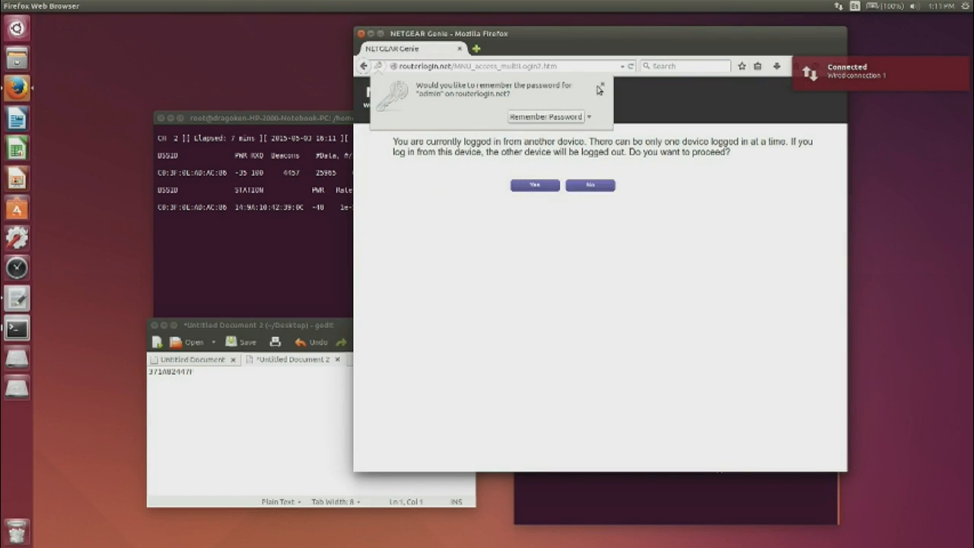
click(601, 85)
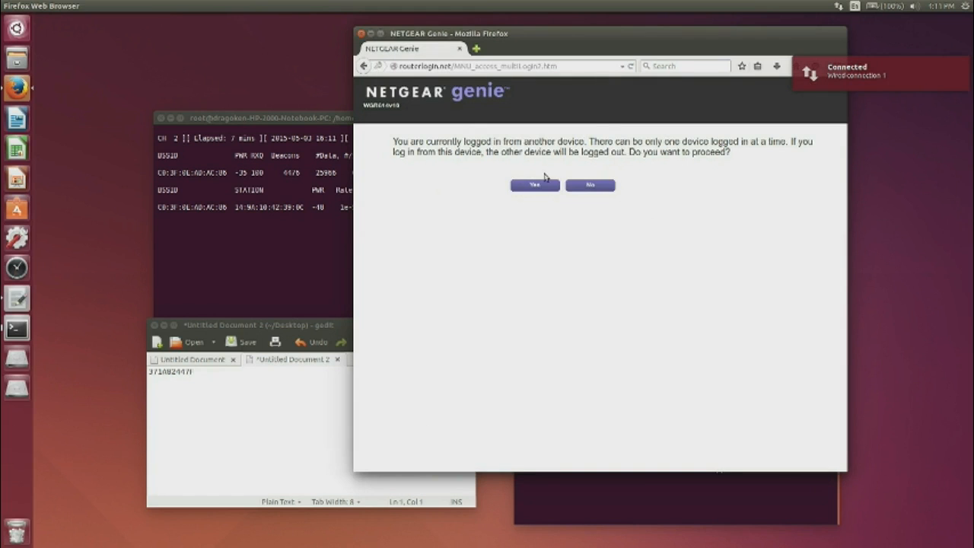
- Confirm the login, inspect WEP Key 1 on Wireless Settings and dismiss the key-length alert
click(534, 186)
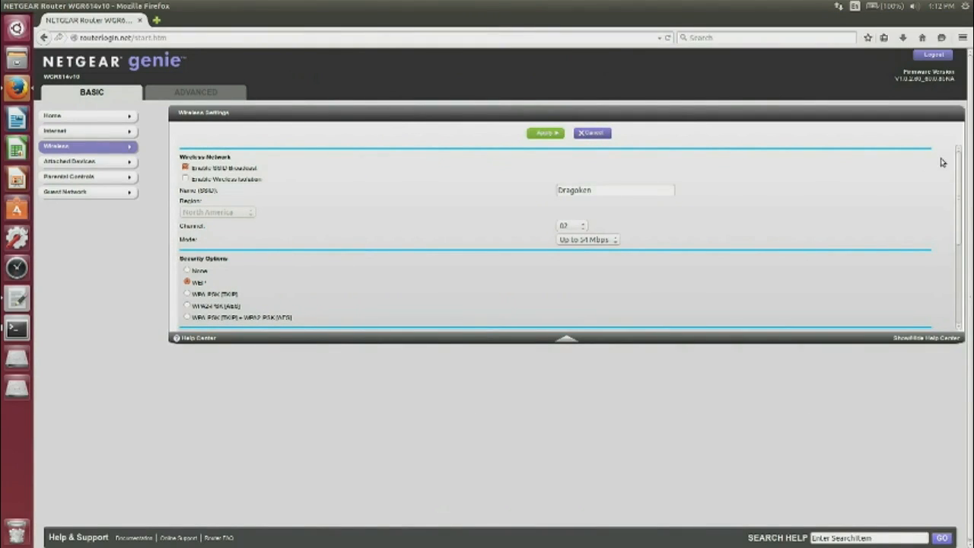
mouse_move(918, 220)
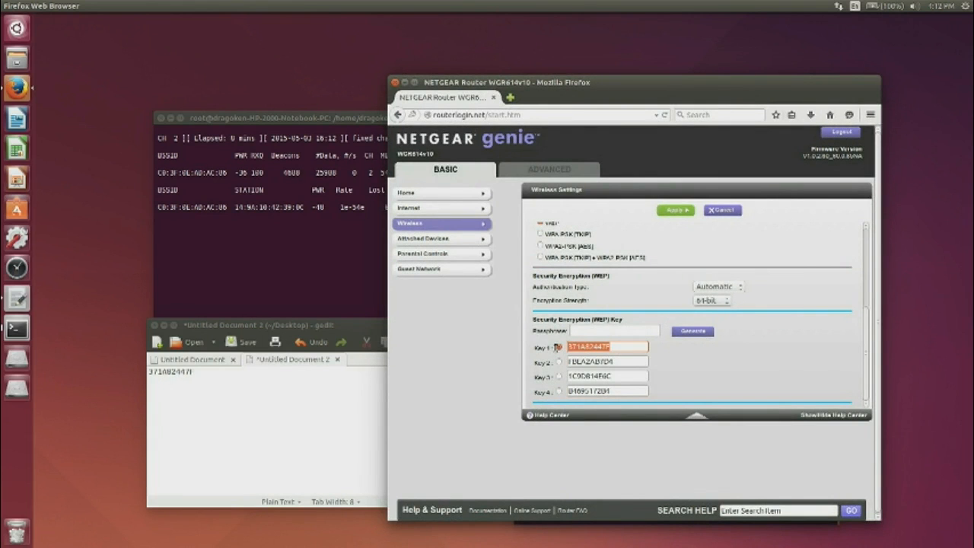
click(674, 210)
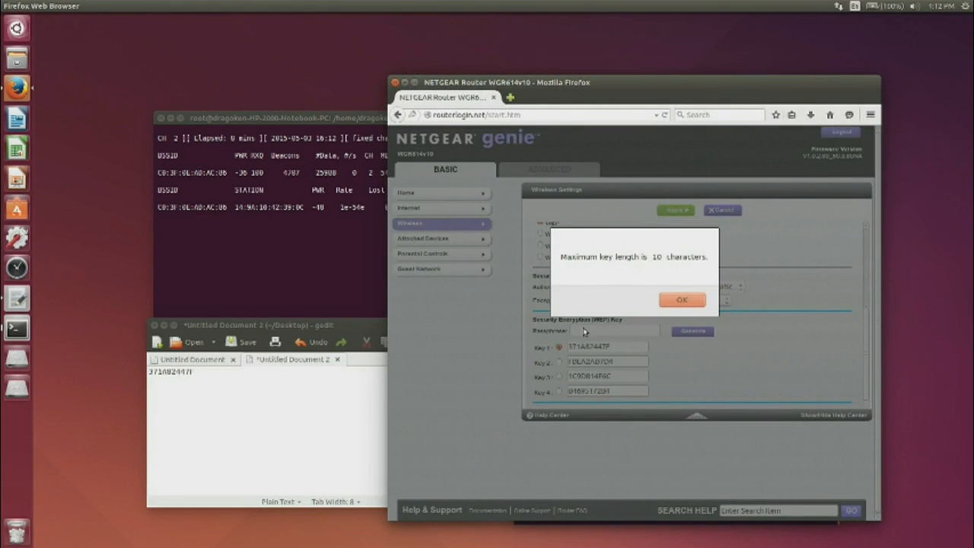
click(681, 298)
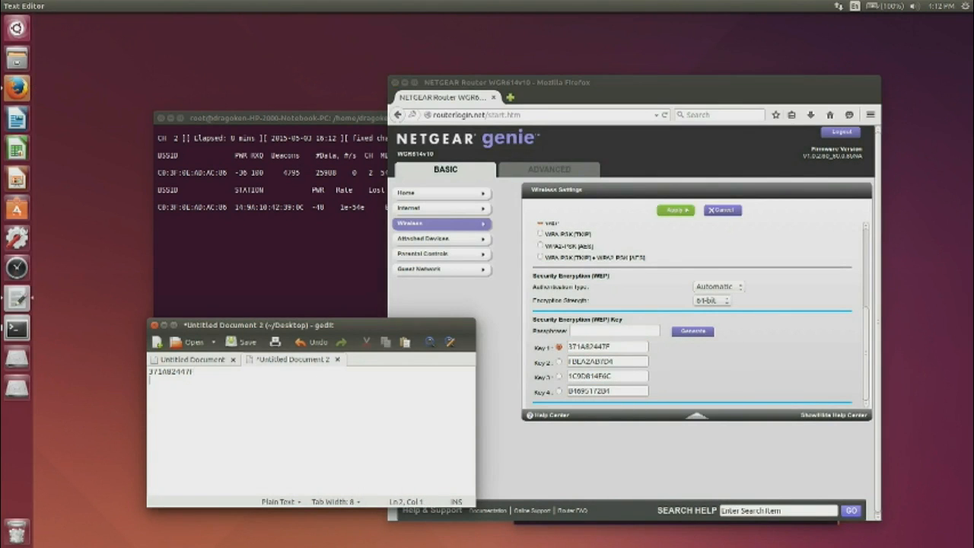
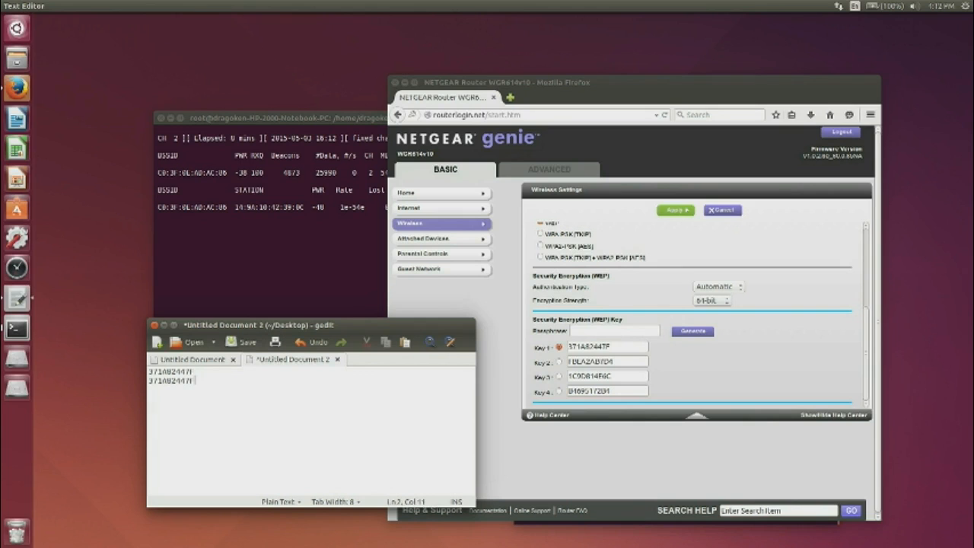
mouse_move(555, 253)
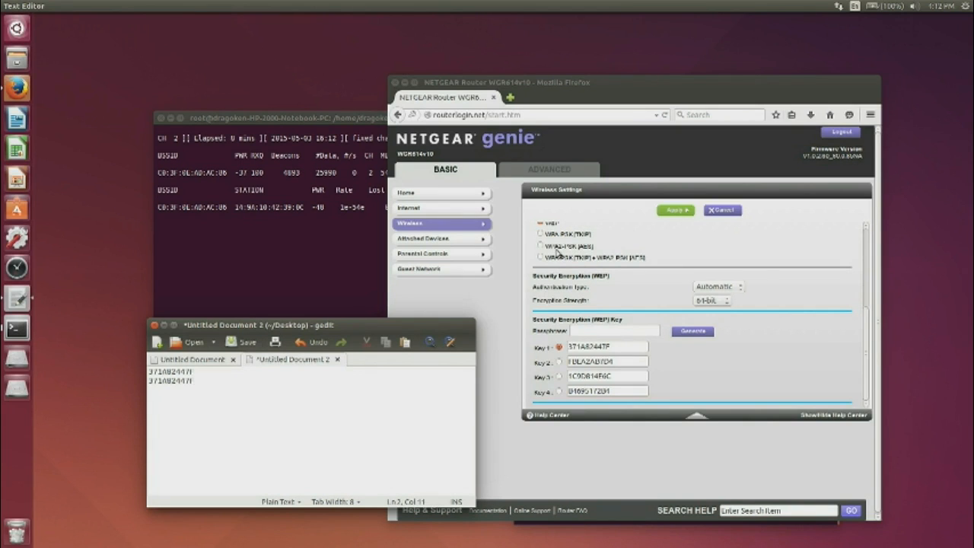
mouse_move(600, 253)
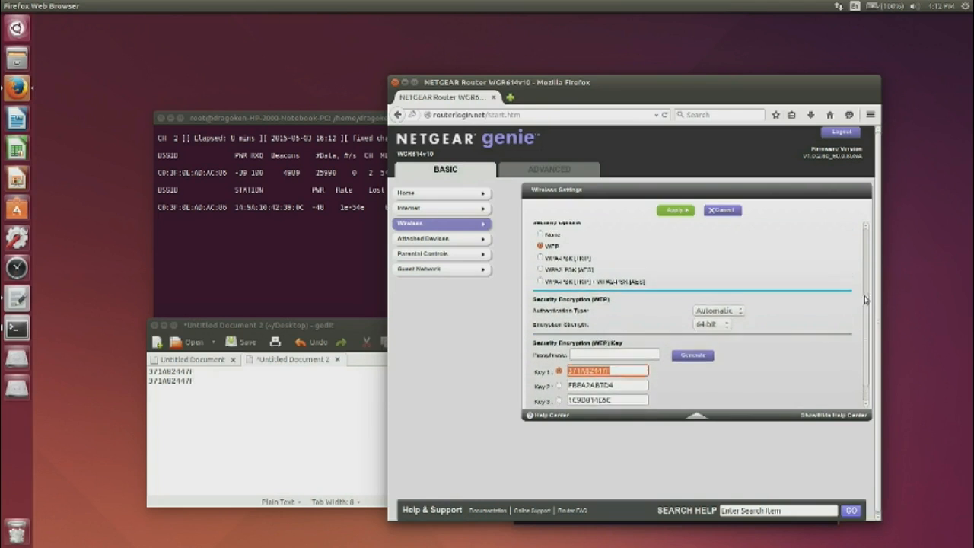
- Review the Security Options on Wireless Settings and select the Encryption Strength field
scroll(up, 3)
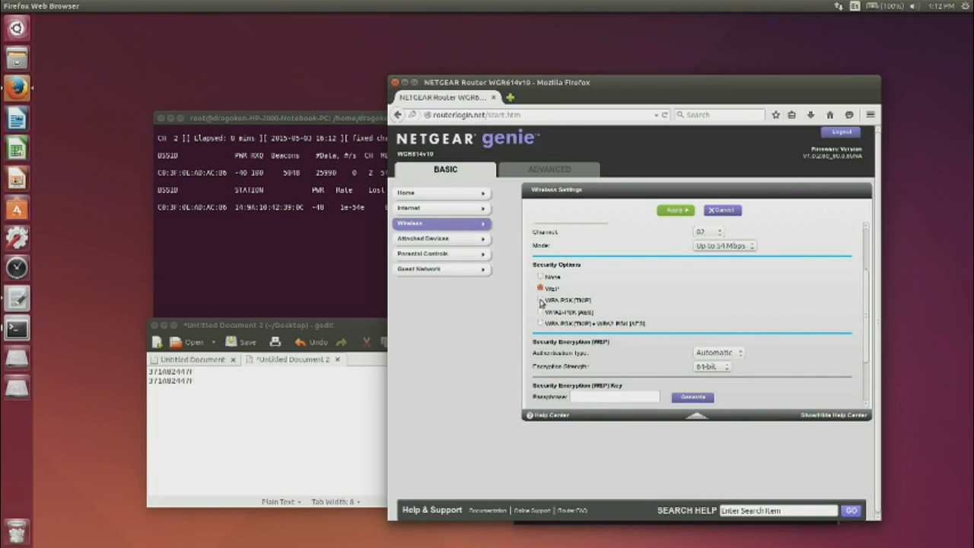
scroll(up, 3)
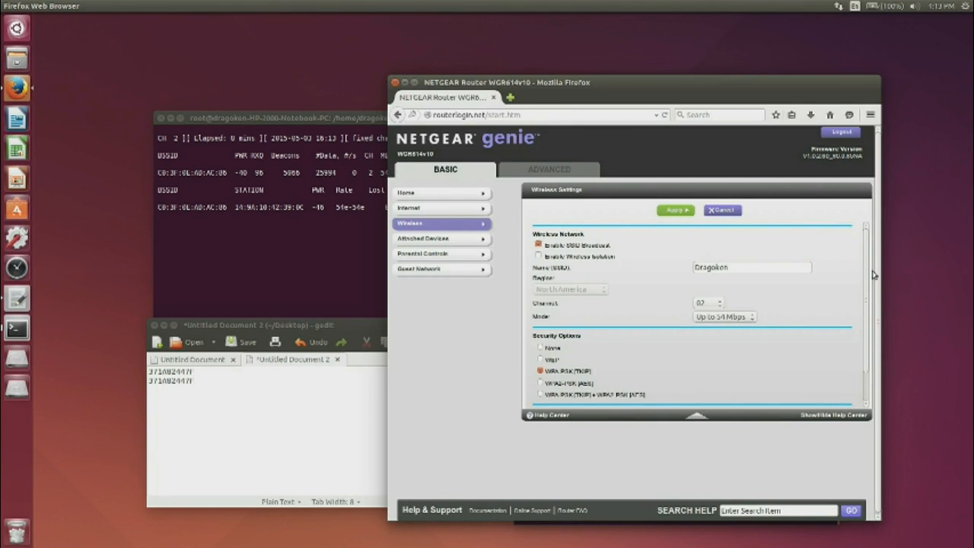
scroll(down, 3)
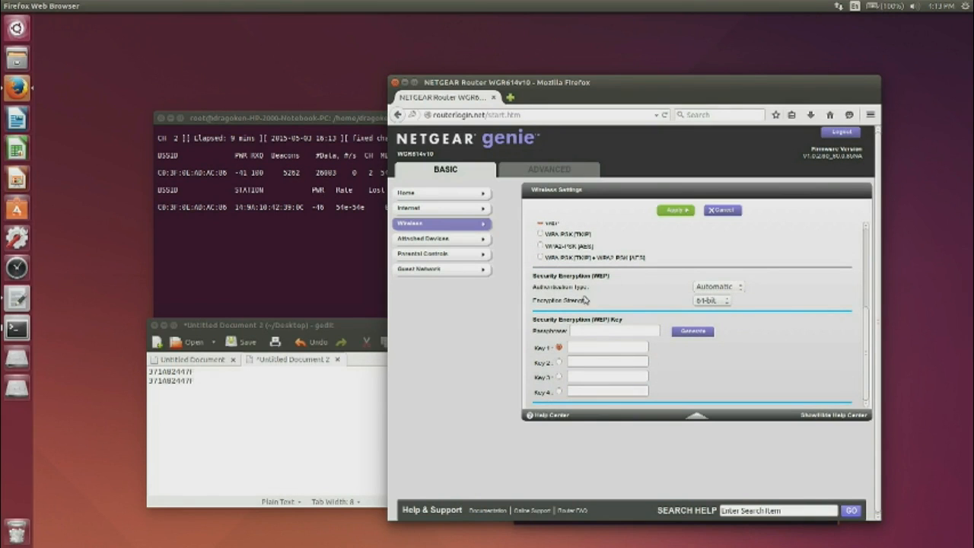
click(607, 347)
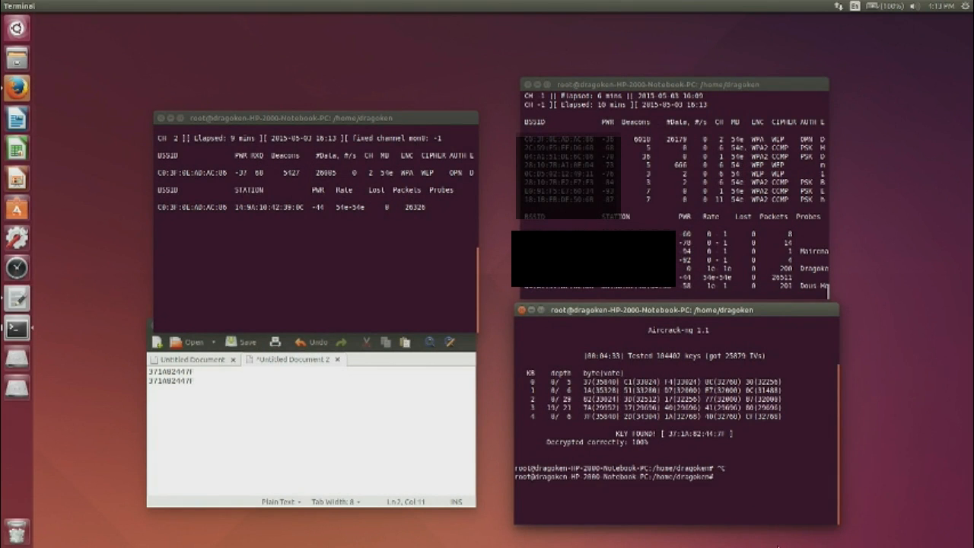
- Run sudo apt-get install aircrack-ng, confirming it is already newest, and return to Firefox
text(sudo apt-g)
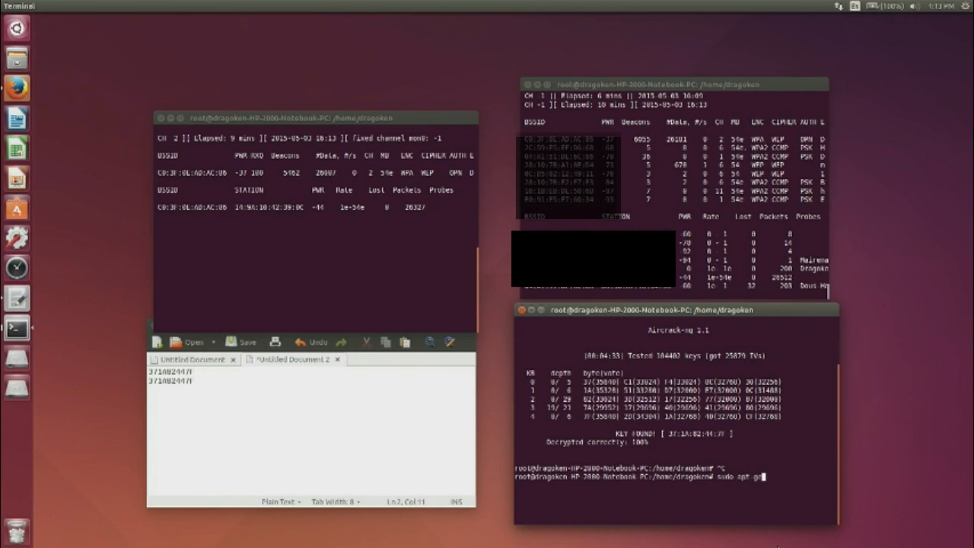
text(et install)
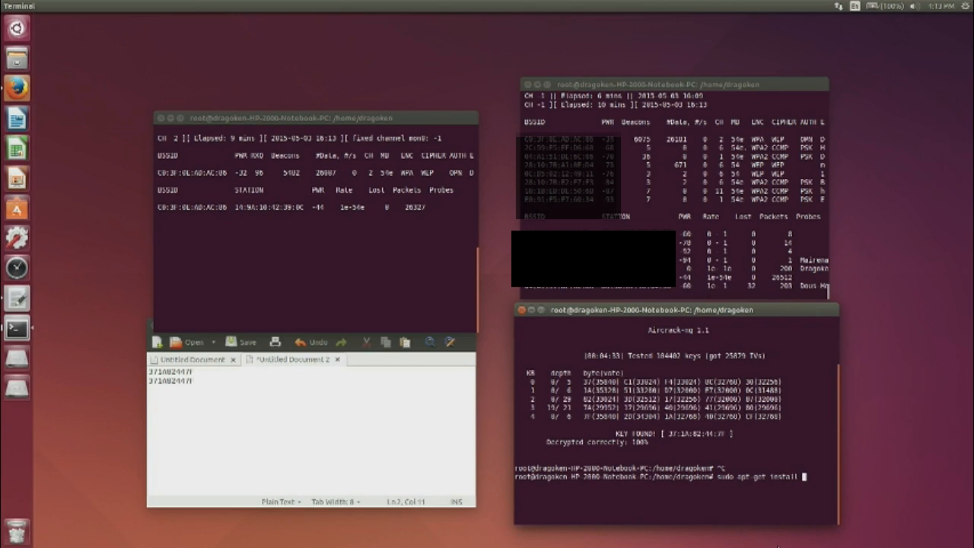
text(aircrack)
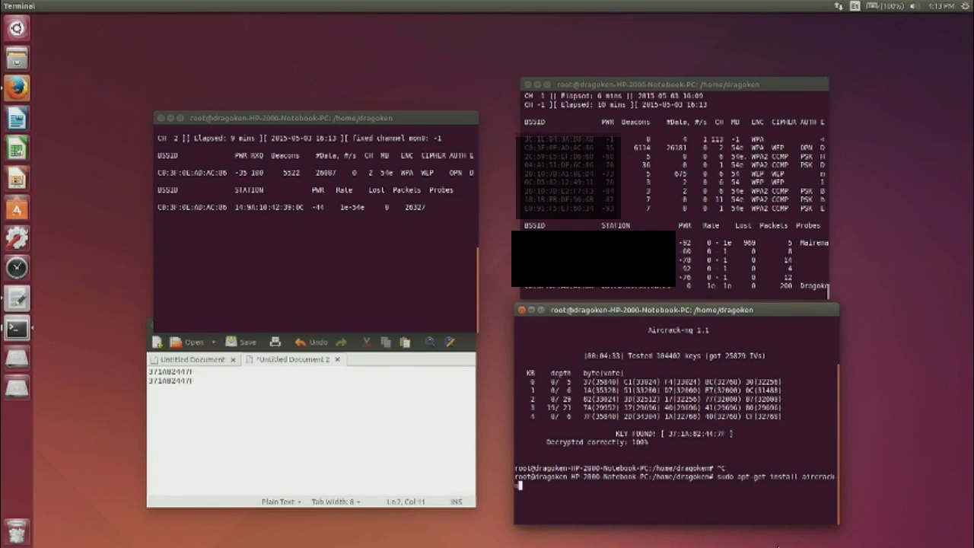
key(Return)
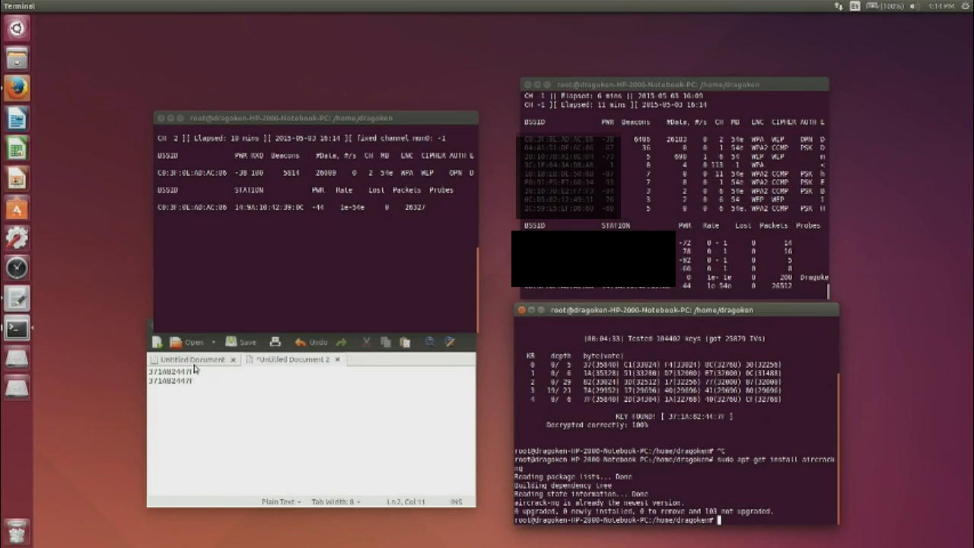
mouse_move(487, 253)
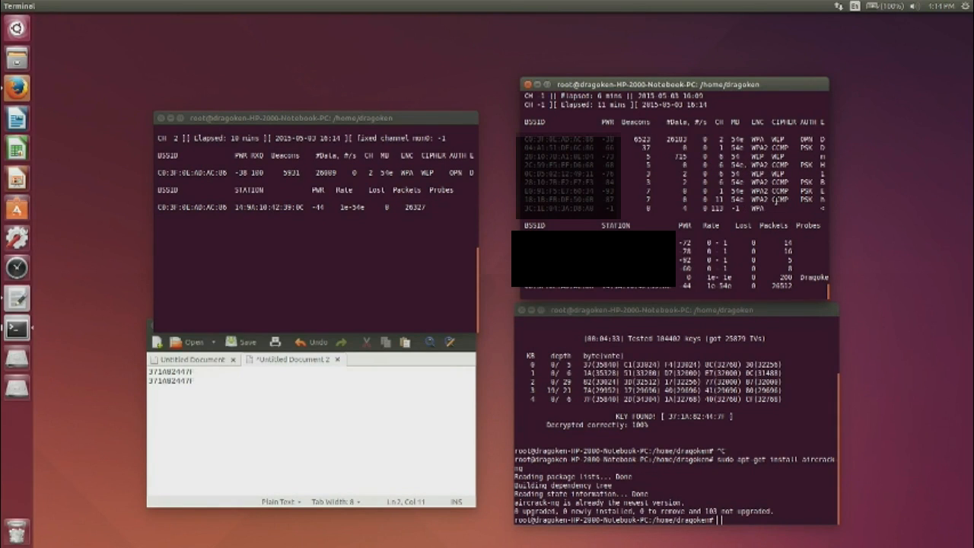
click(325, 448)
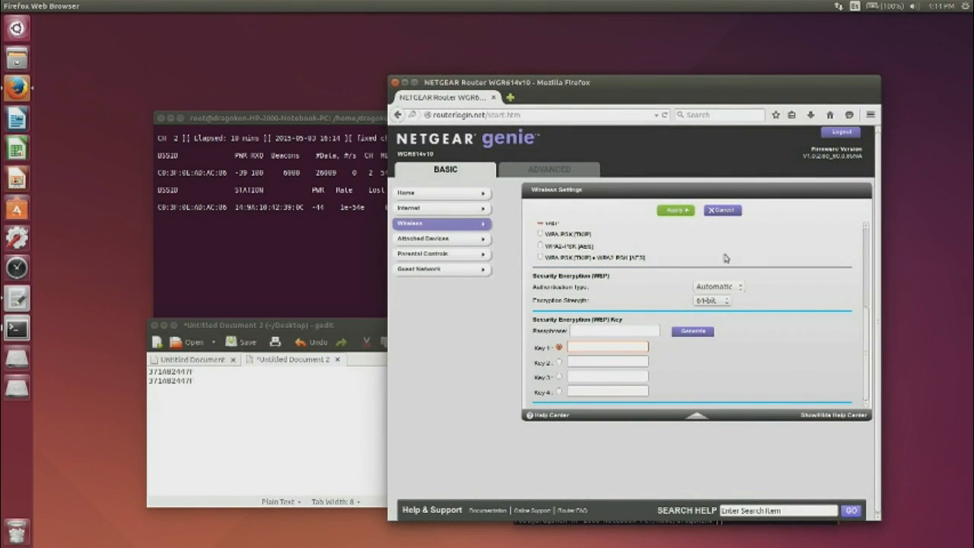
- Scroll Wireless Settings to show network name Dragoken and WEP under Security Options
scroll(up, 3)
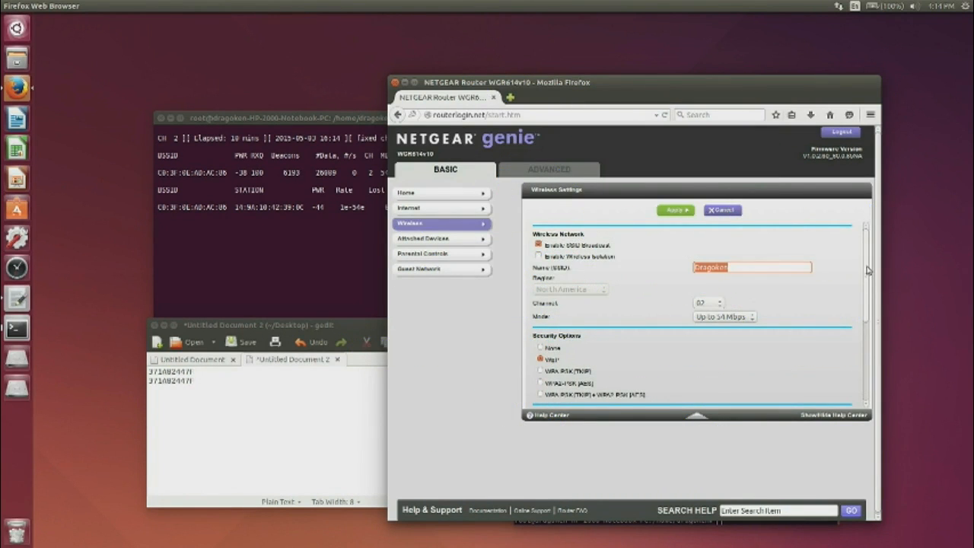
scroll(down, 3)
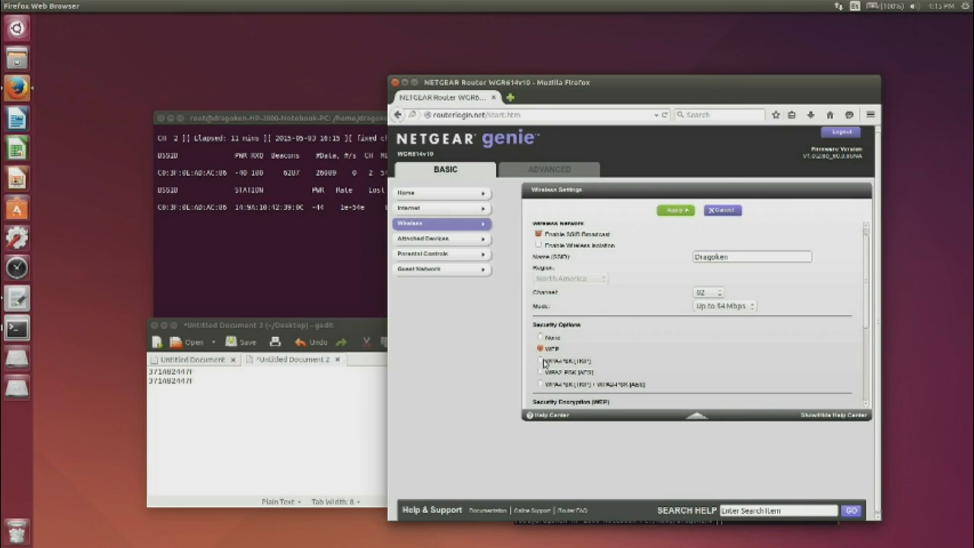
mouse_move(642, 327)
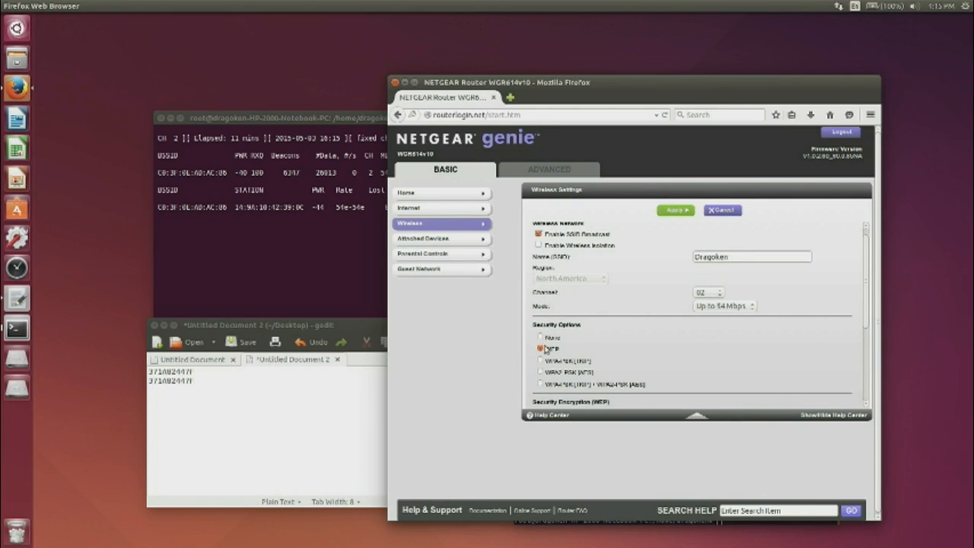
- Switch the router's security from WEP to WPA-PSK [TKIP] + WPA2-PSK [AES] mixed mode
click(540, 360)
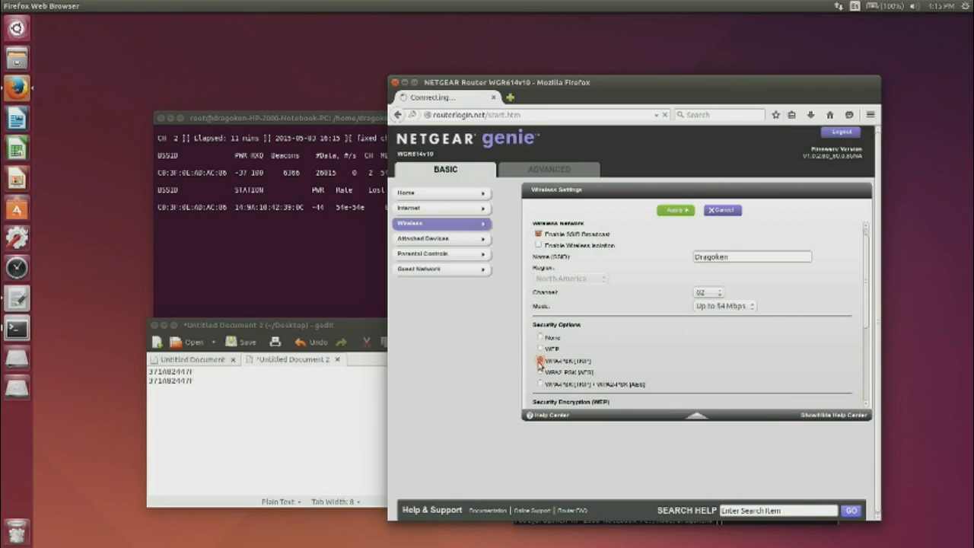
click(540, 371)
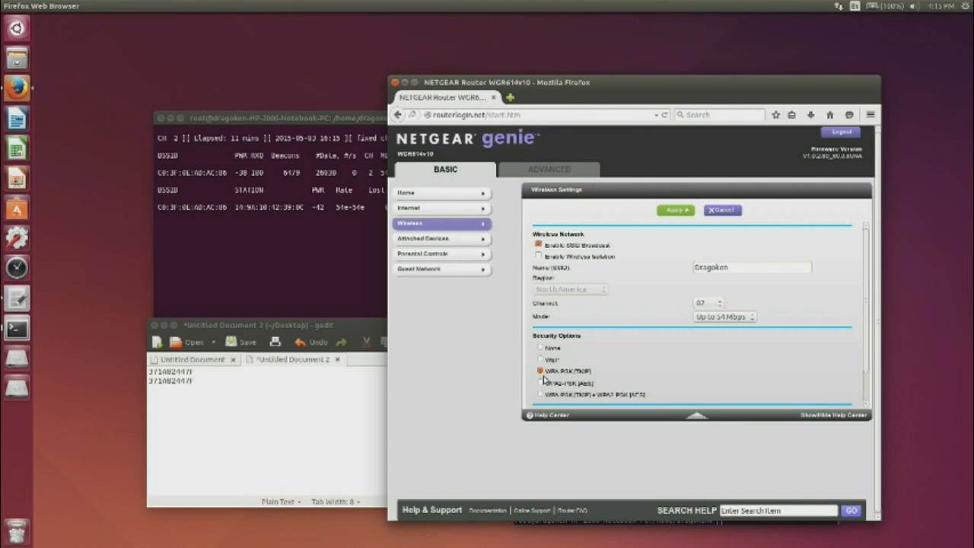
mouse_move(543, 398)
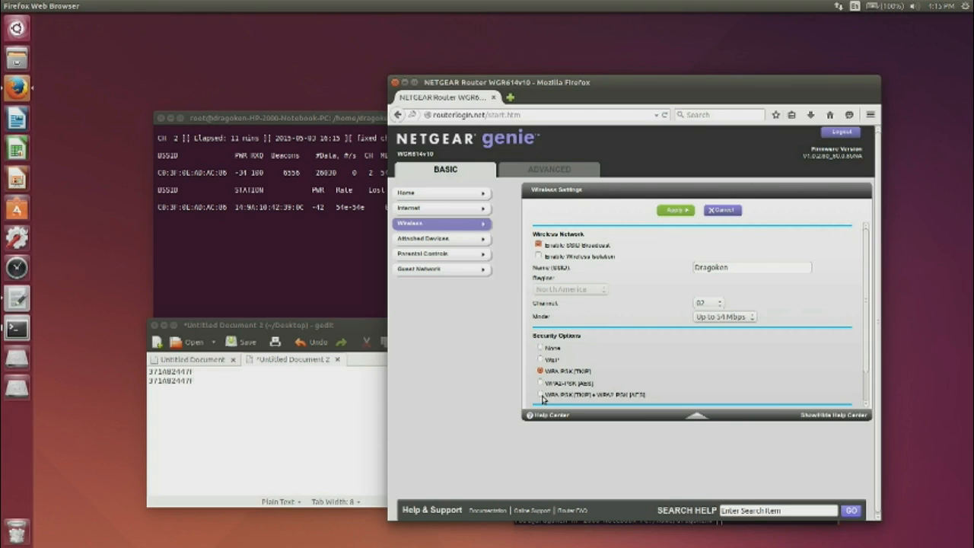
click(540, 394)
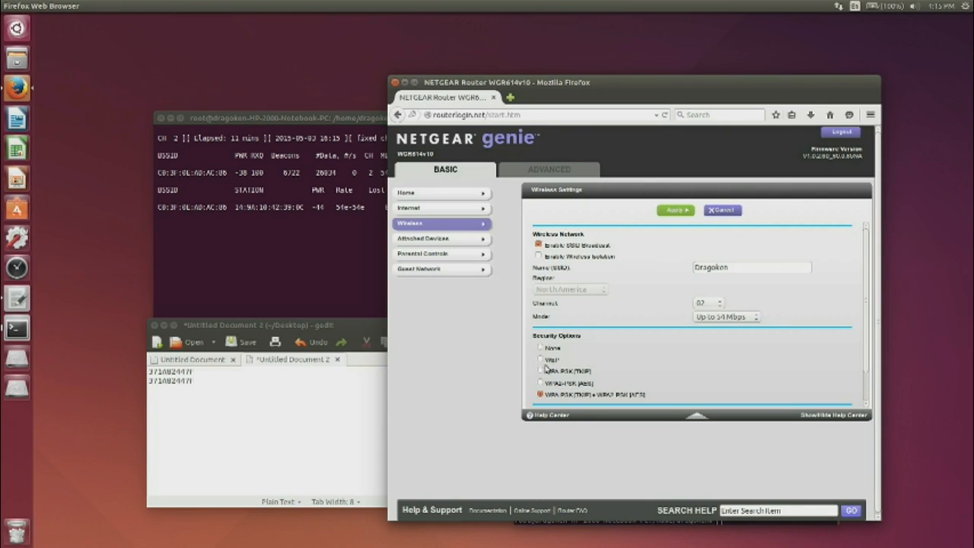
mouse_move(576, 341)
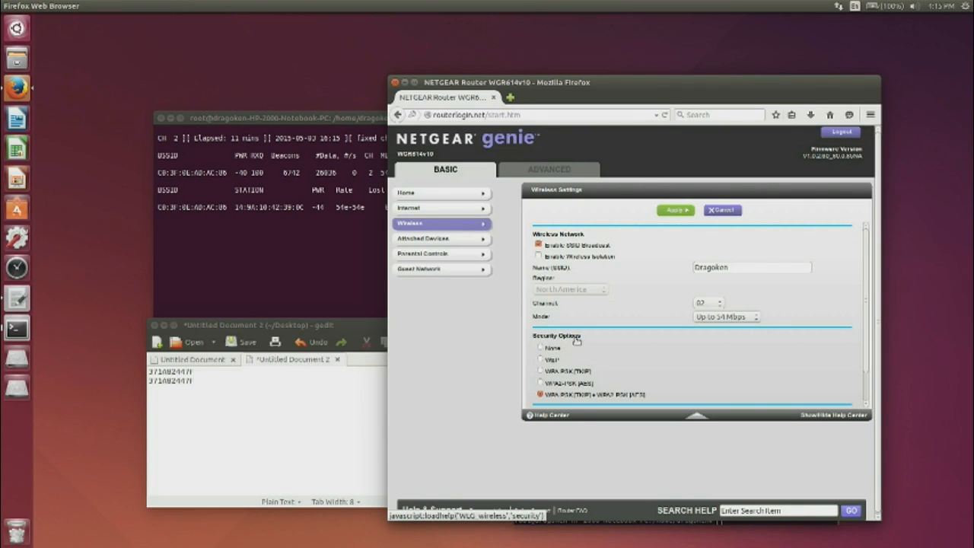
mouse_move(499, 48)
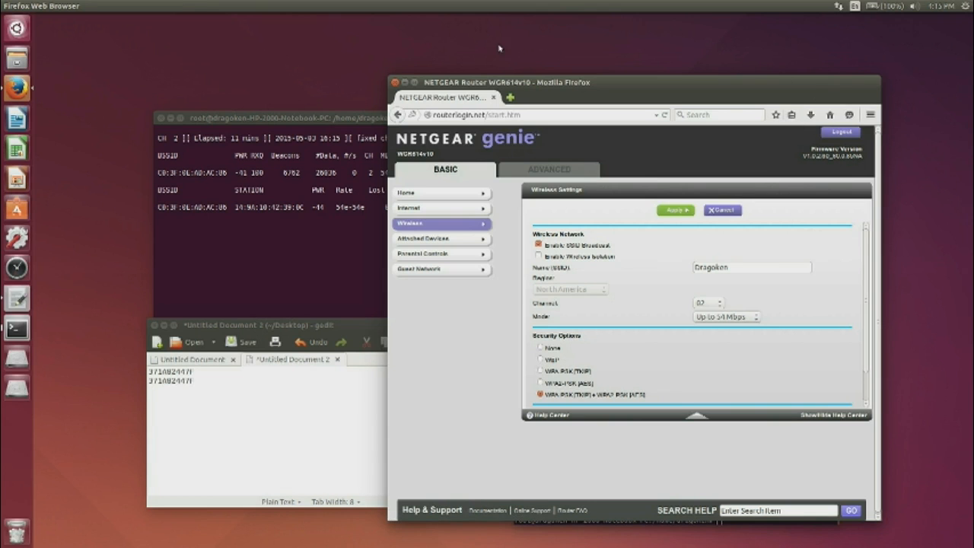